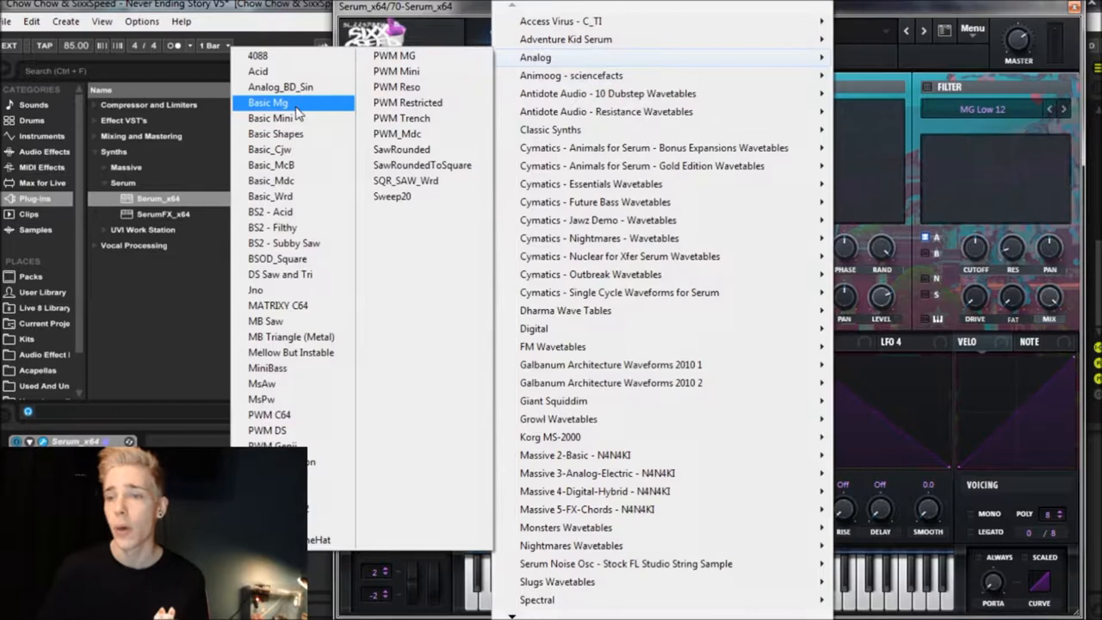
- Load the Basic Shapes wavetable into oscillator A
left_click(276, 134)
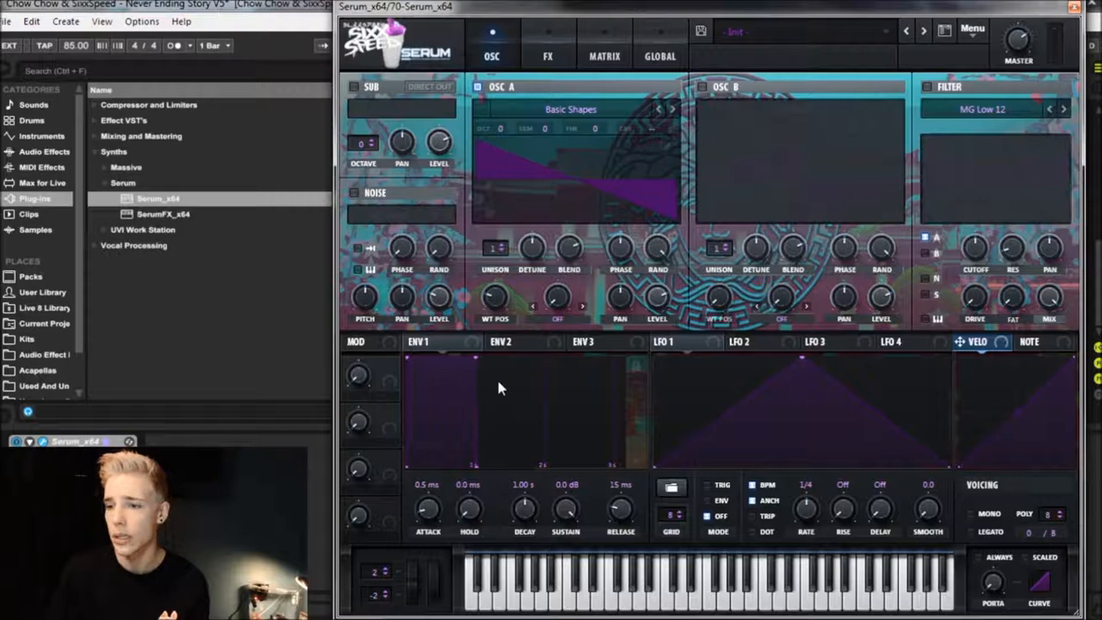
- Load the Basic Shapes wavetable into oscillator B in place of Default
left_click(700, 86)
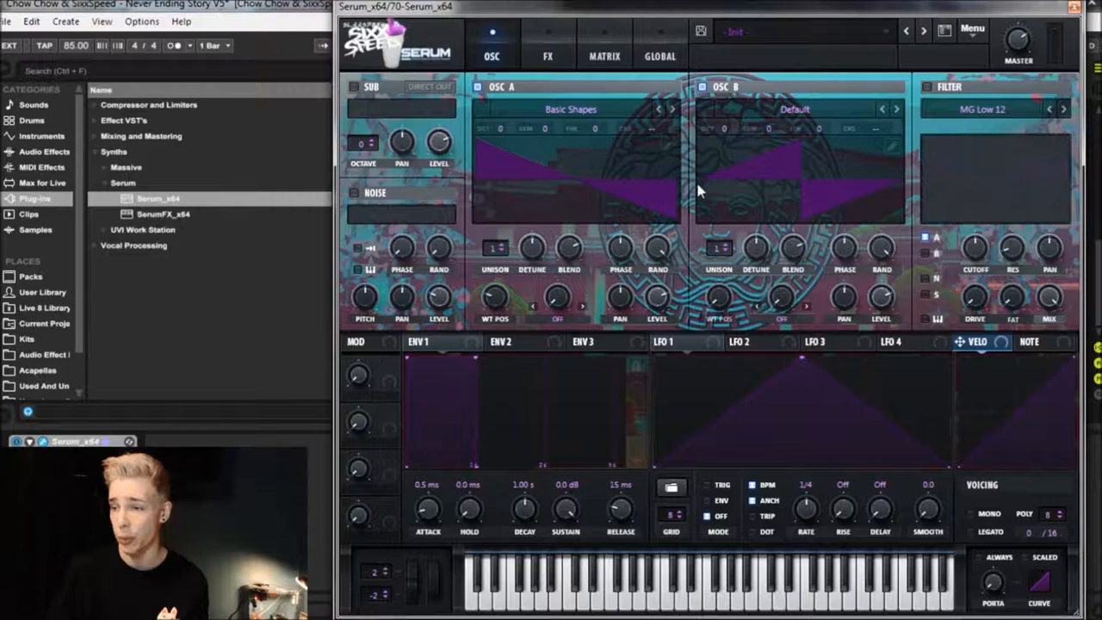
mouse_move(761, 126)
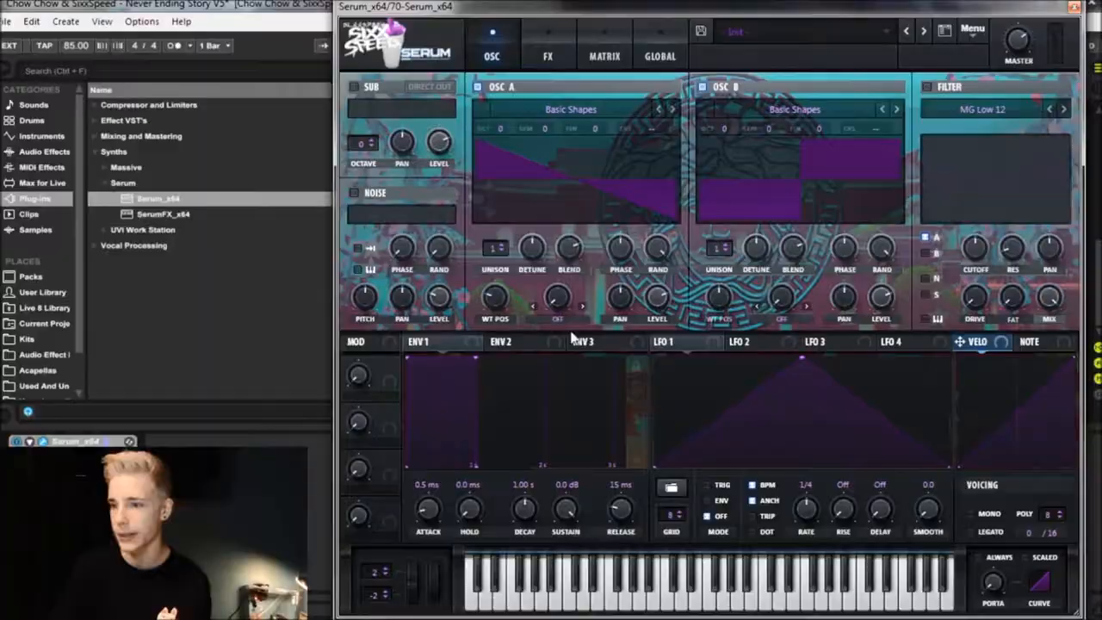
mouse_move(558, 301)
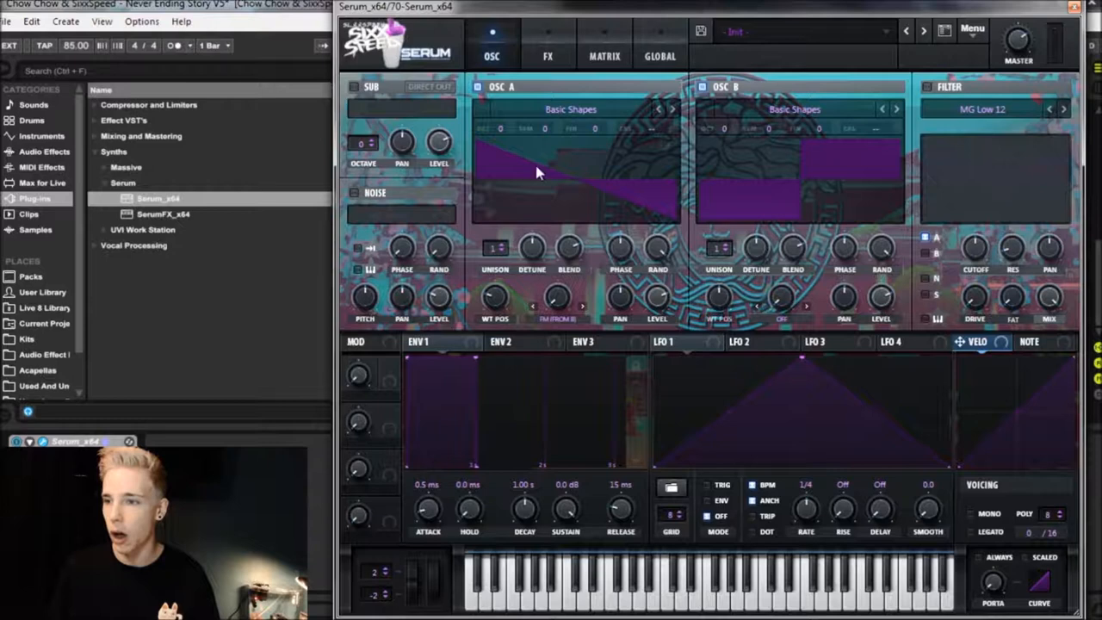
mouse_move(558, 296)
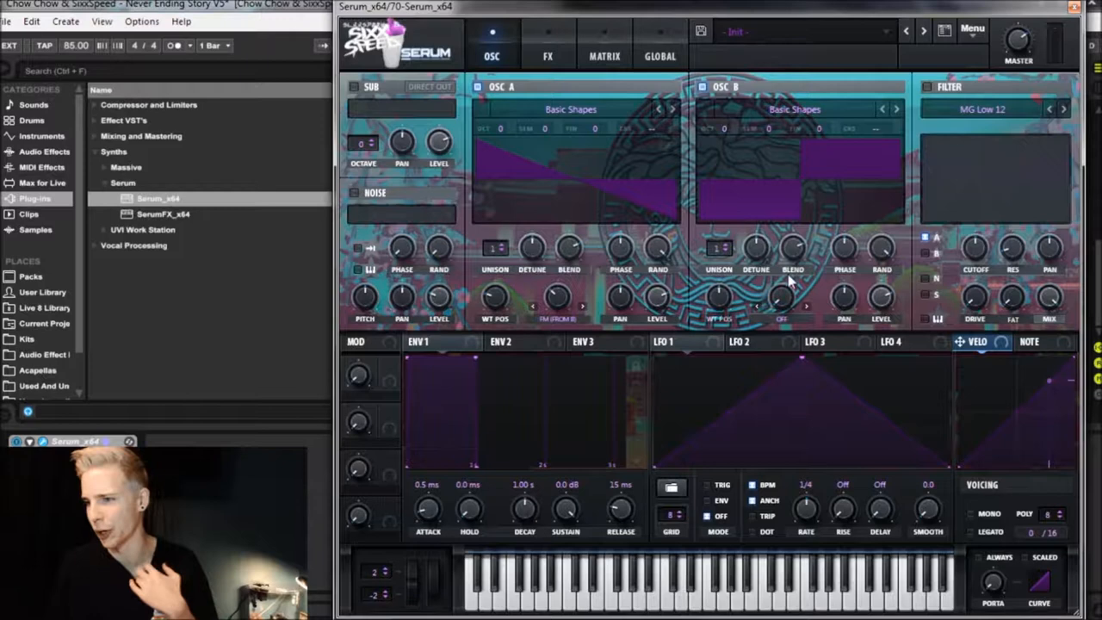
mouse_move(723, 134)
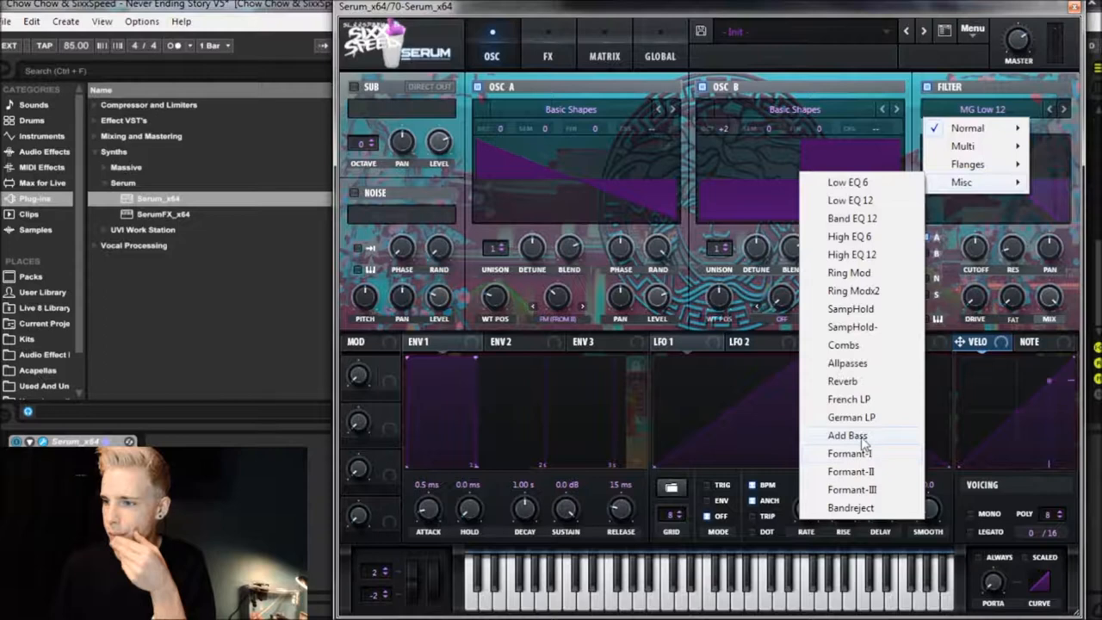
mouse_move(864, 382)
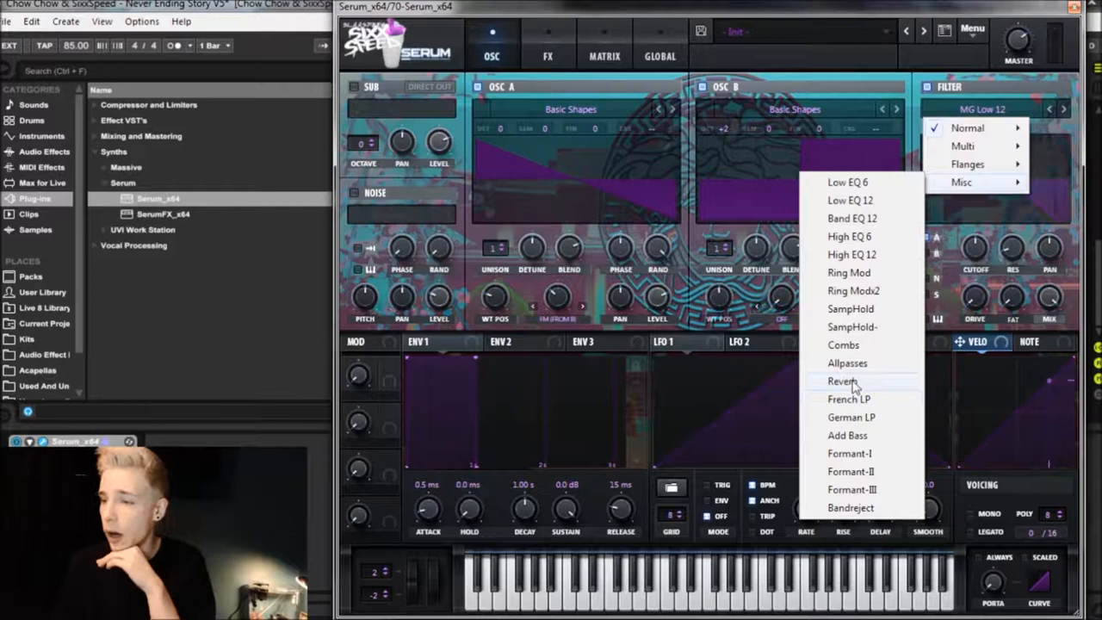
- Set the filter type to Reverb from the Misc category instead of MG Low 12
left_click(842, 380)
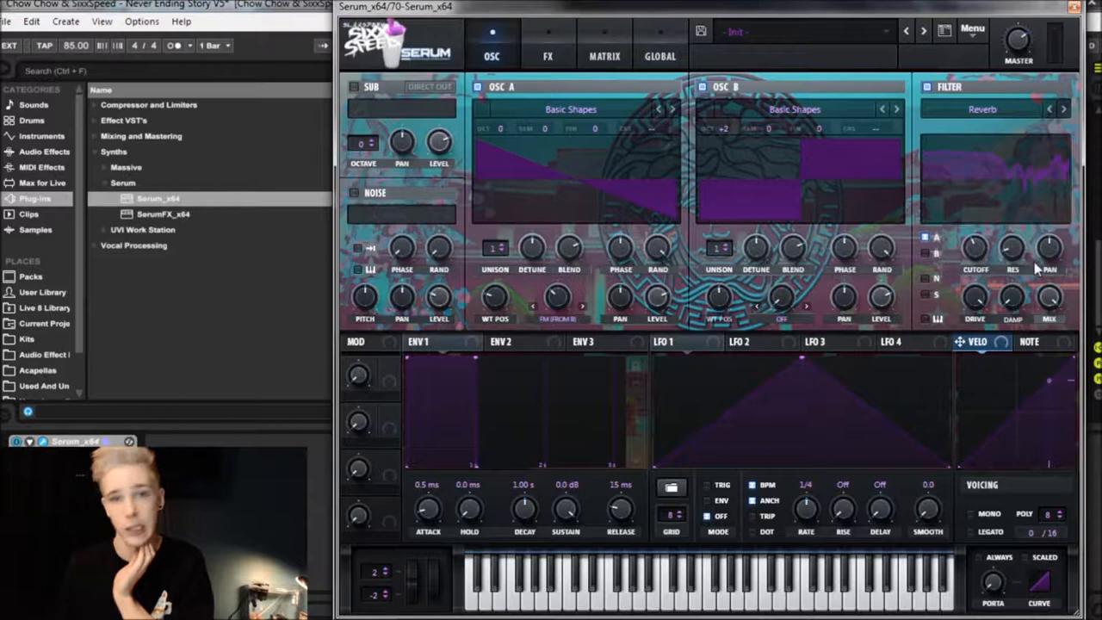
mouse_move(1050, 296)
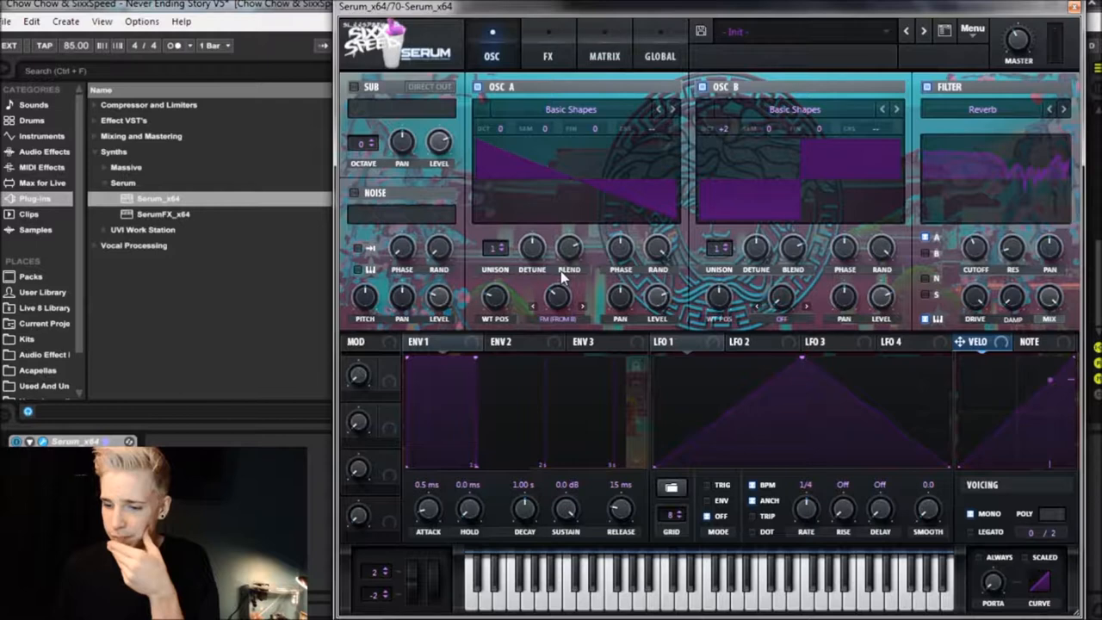
mouse_move(744, 357)
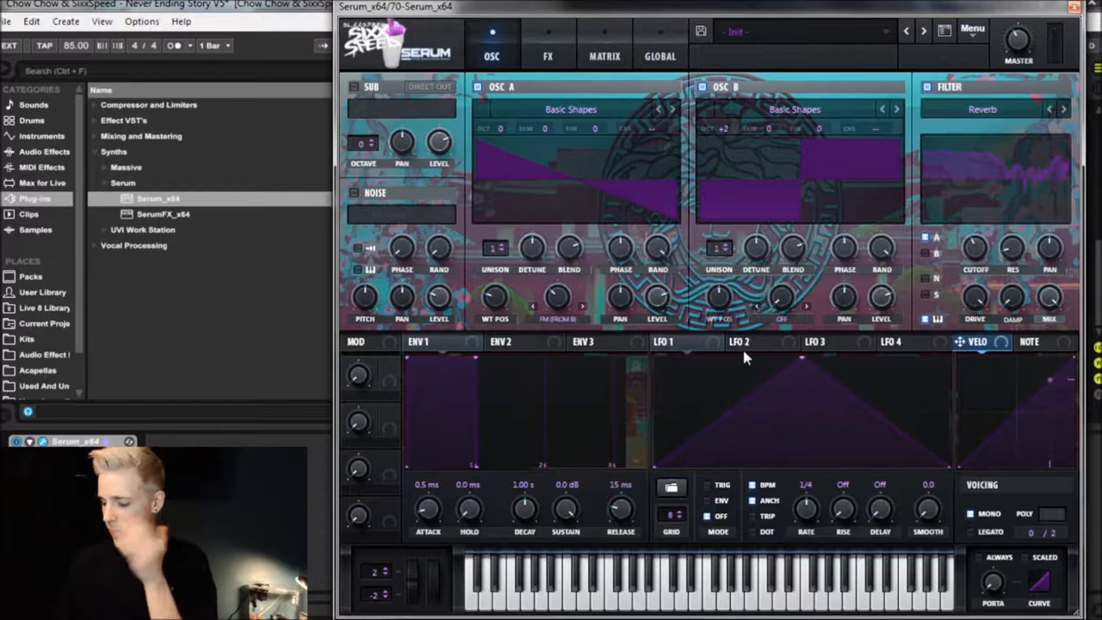
mouse_move(741, 341)
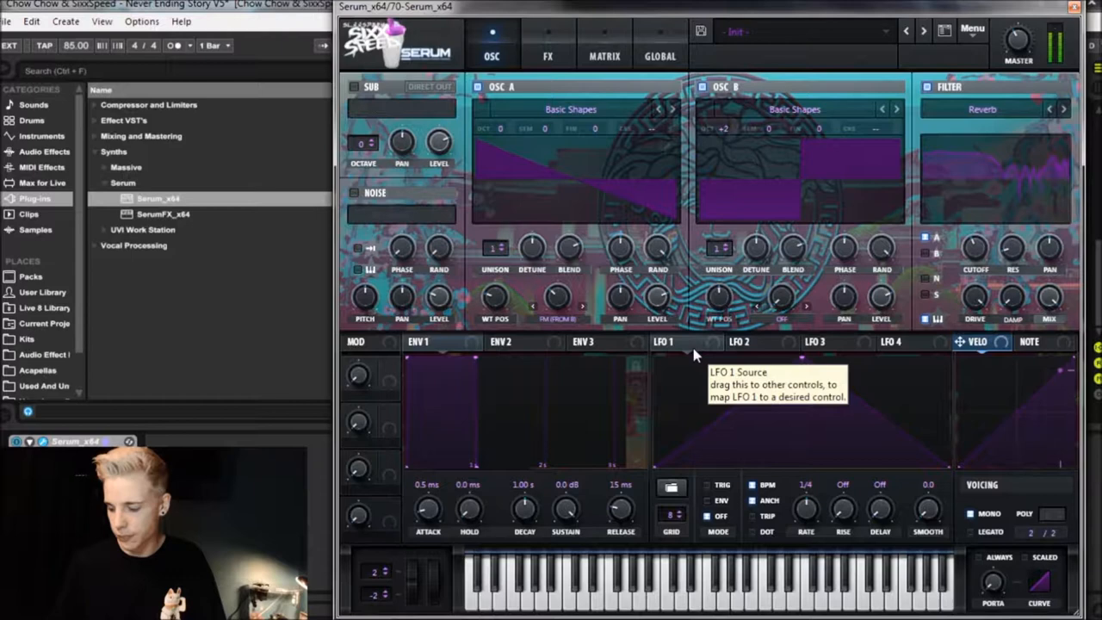
- Show the FX page with Tube distortion enabled as the first effect
left_click(547, 55)
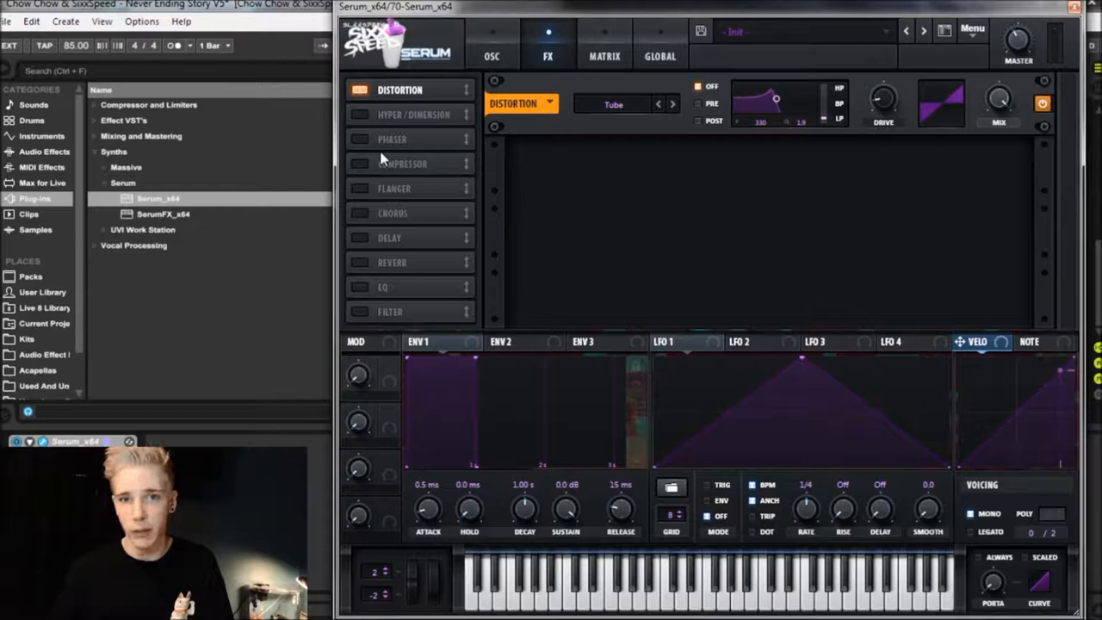
- Enable the Hyper/Dimension effect after the Tube distortion
left_click(413, 114)
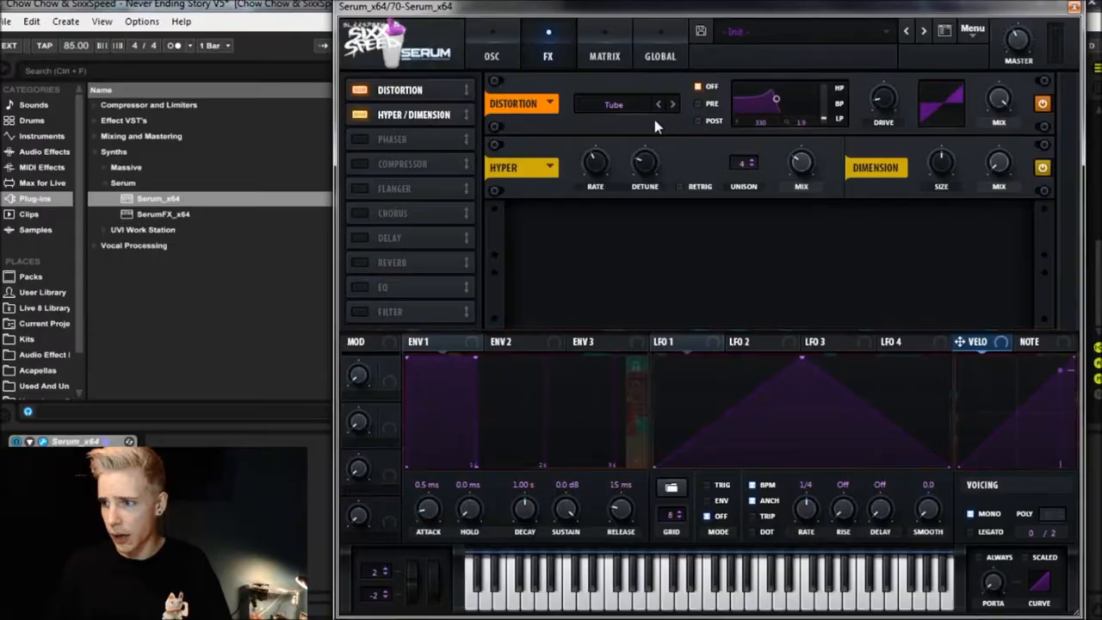
mouse_move(988, 189)
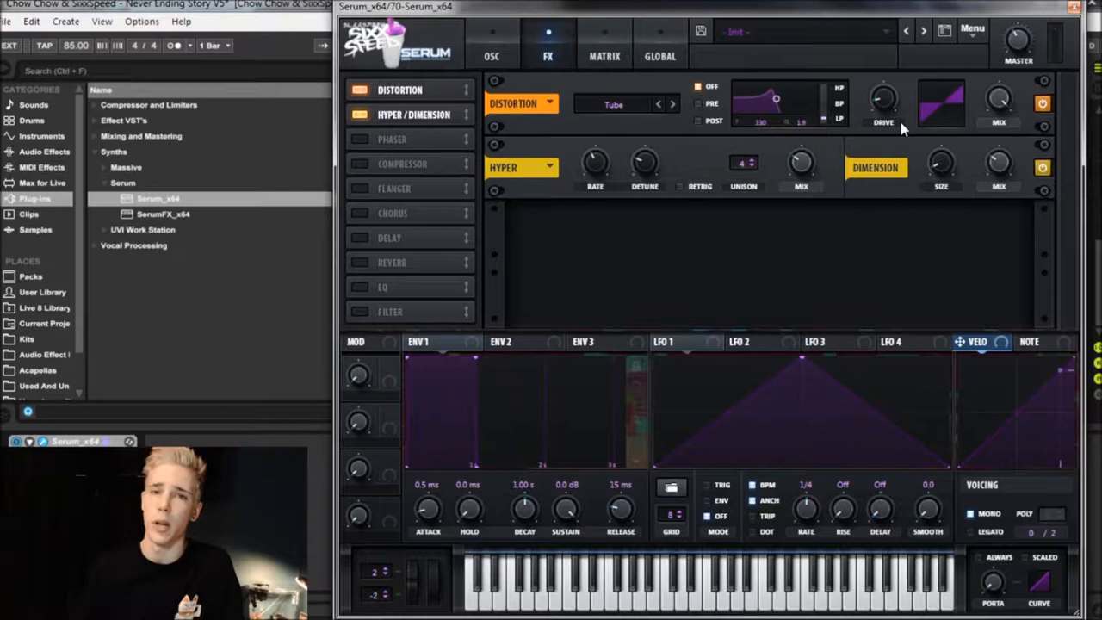
mouse_move(775, 320)
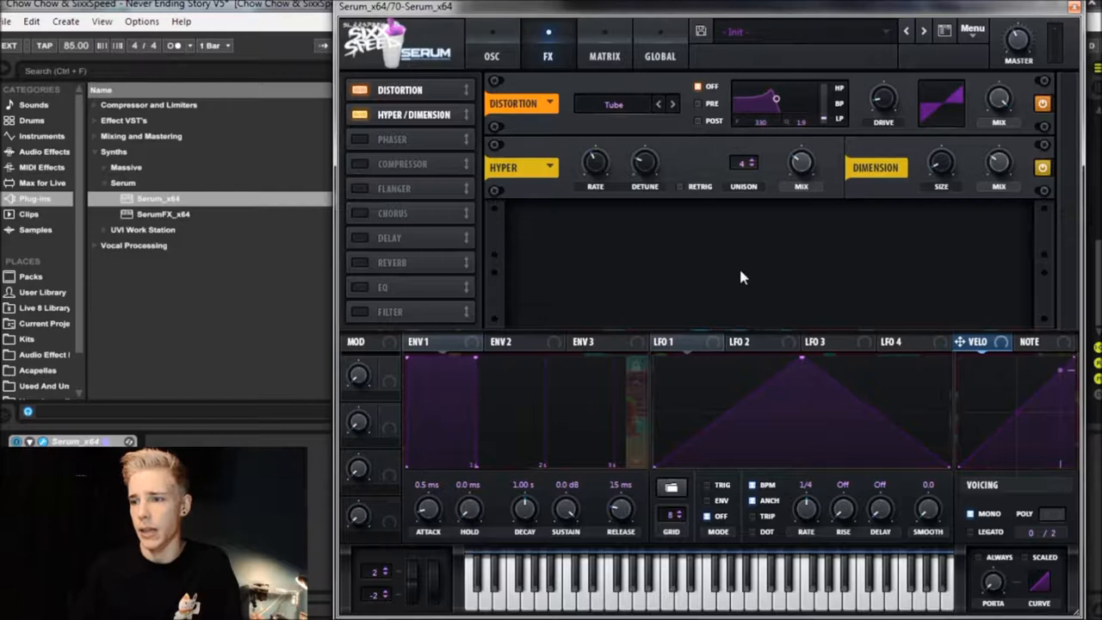
mouse_move(745, 279)
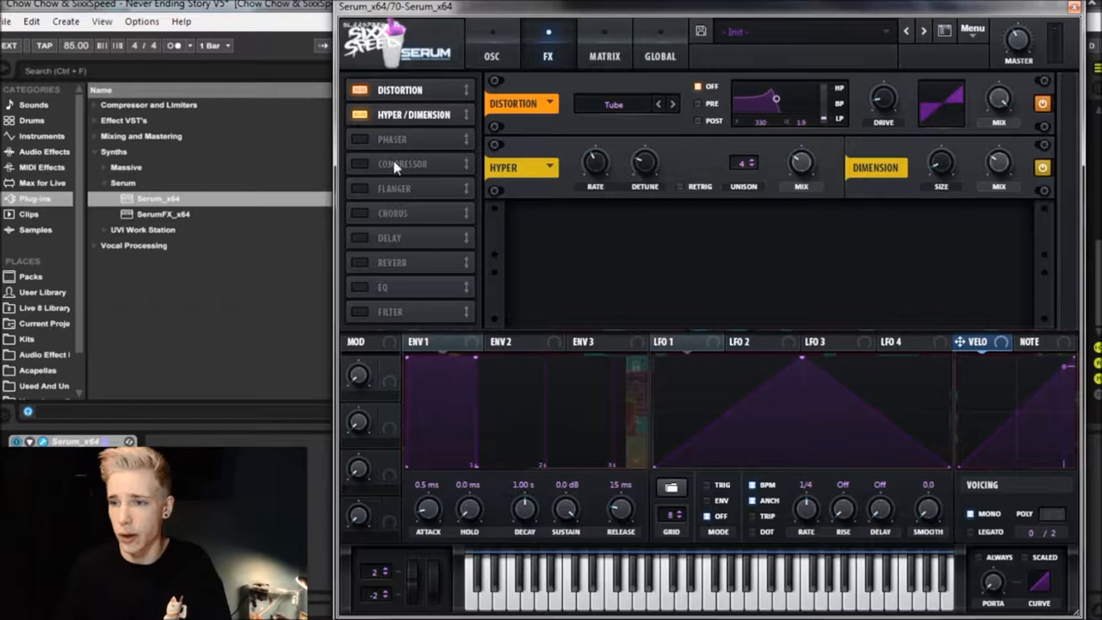
- Enable the Phaser effect after the distortion and Hyper/Dimension units
left_click(360, 138)
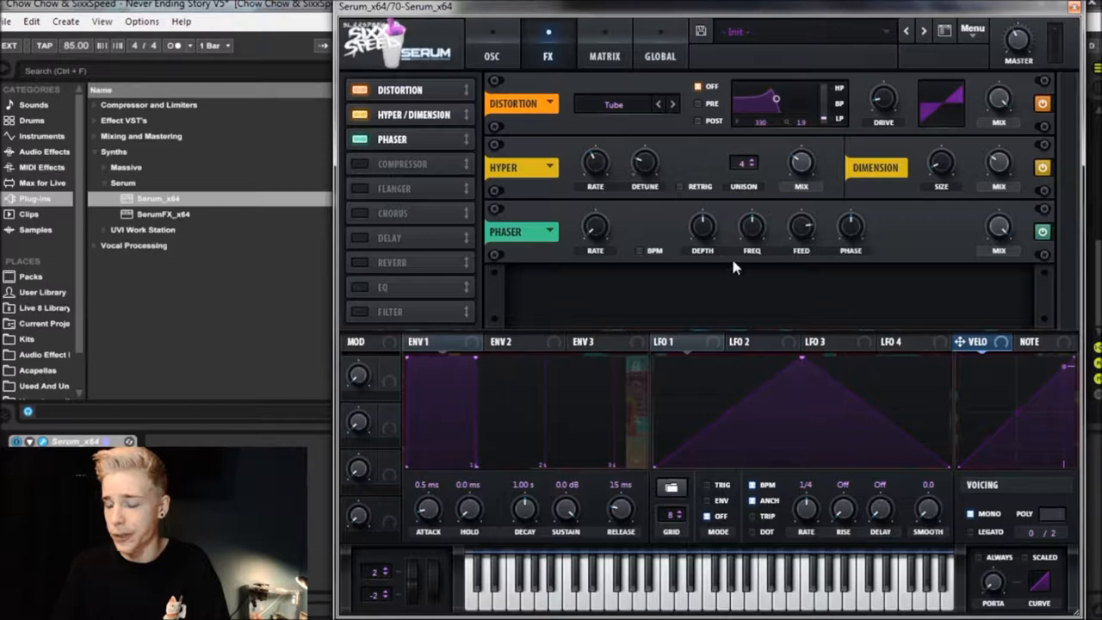
mouse_move(744, 347)
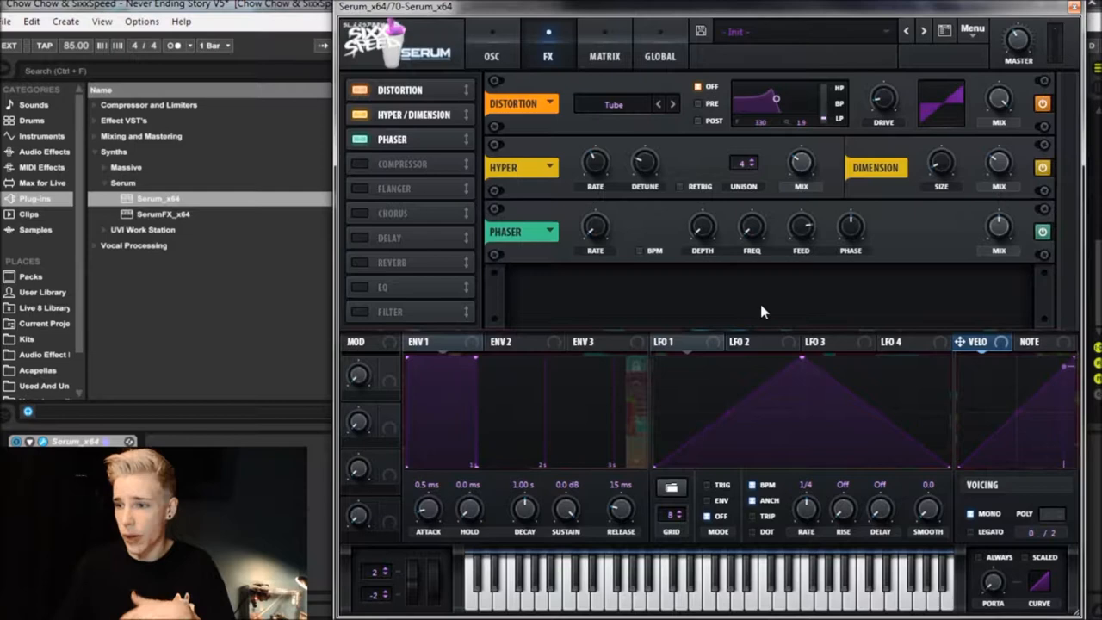
mouse_move(916, 232)
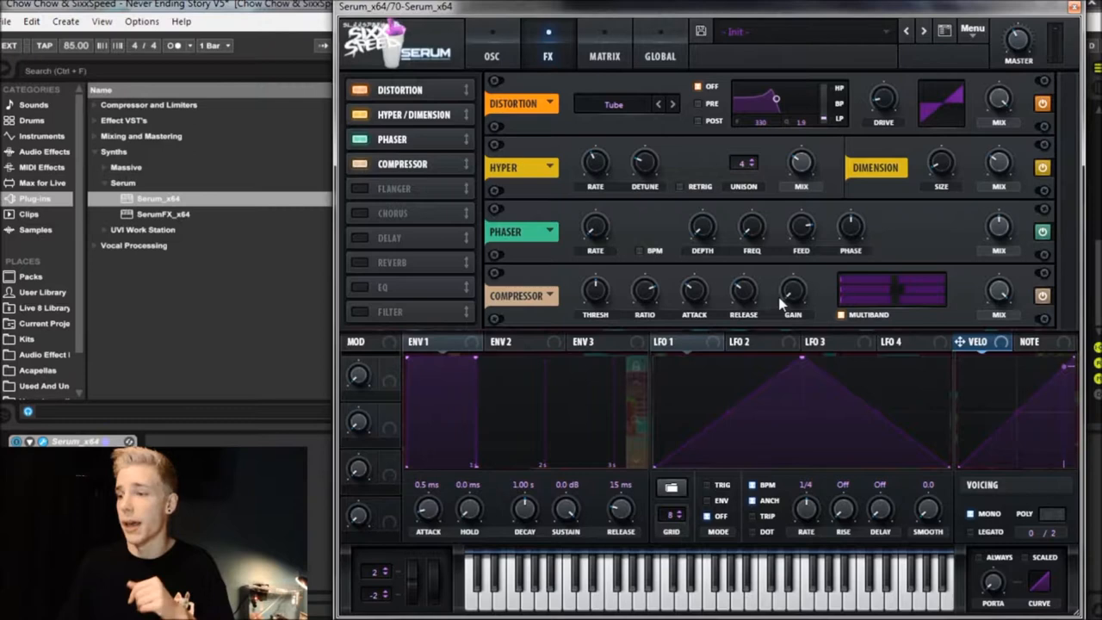
mouse_move(589, 506)
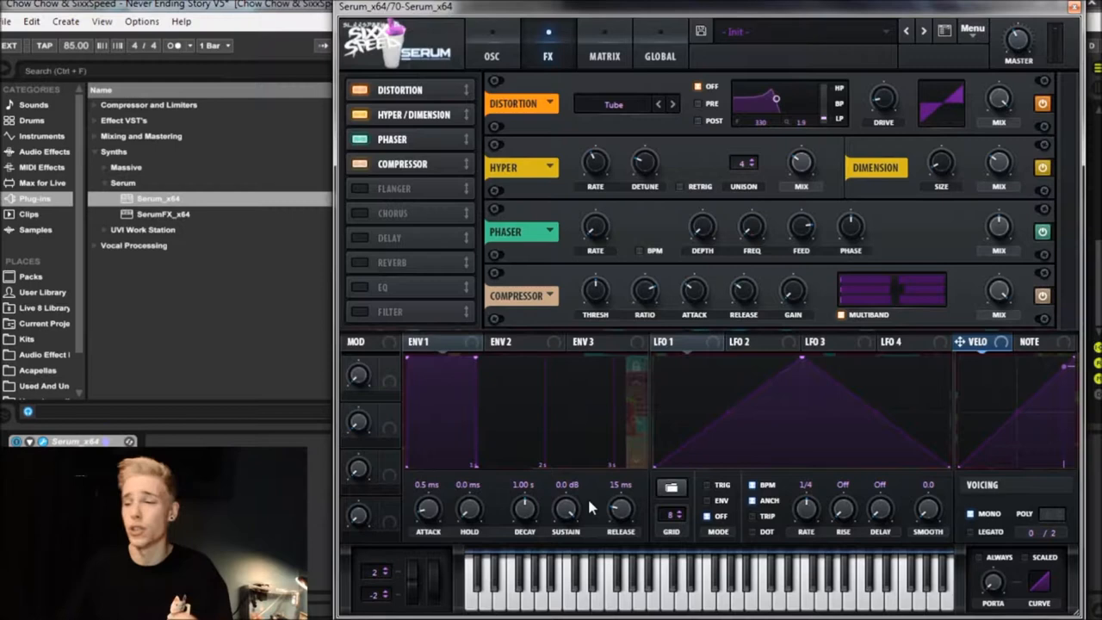
mouse_move(654, 440)
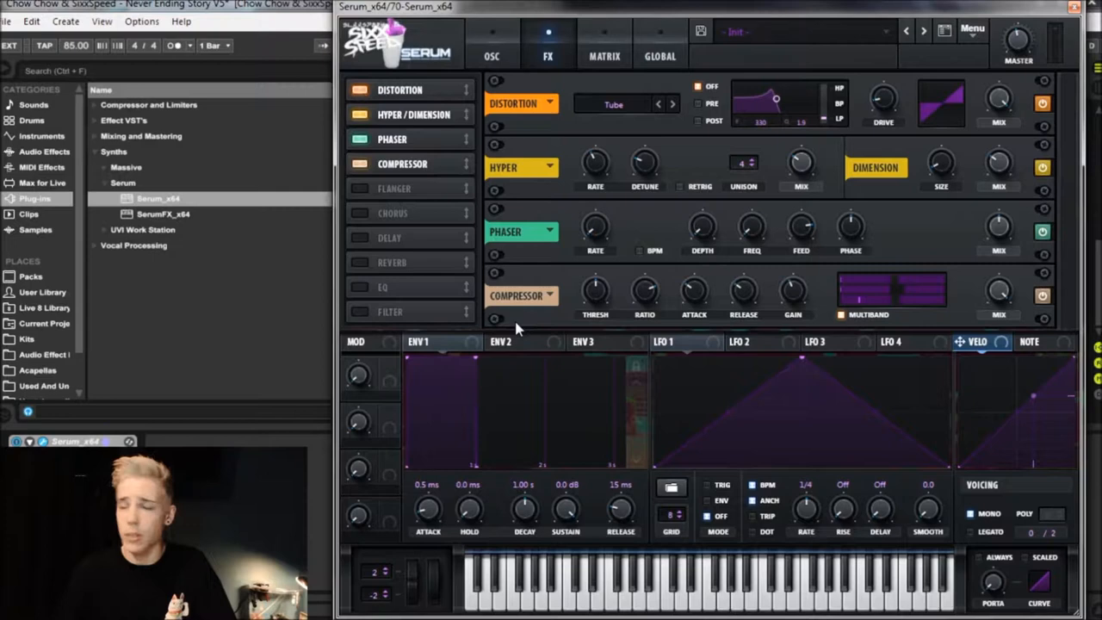
- Show the modulation matrix with the first slot's source list open
left_click(602, 55)
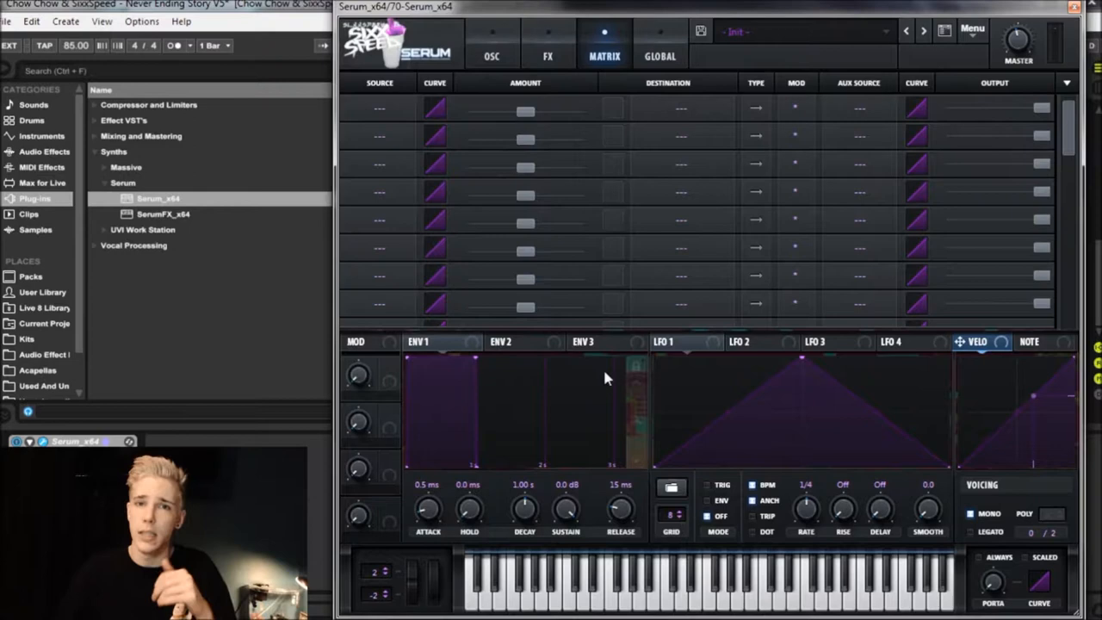
mouse_move(413, 589)
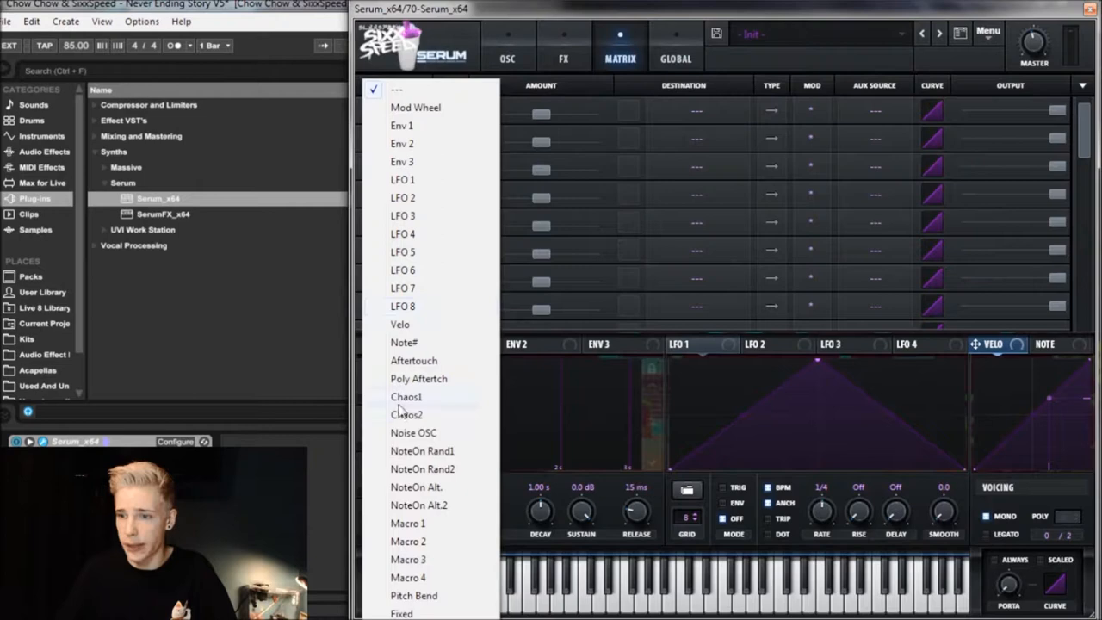
- Route Macro 1, labelled Pitch Bend, to master tune in the first matrix slot
left_click(407, 524)
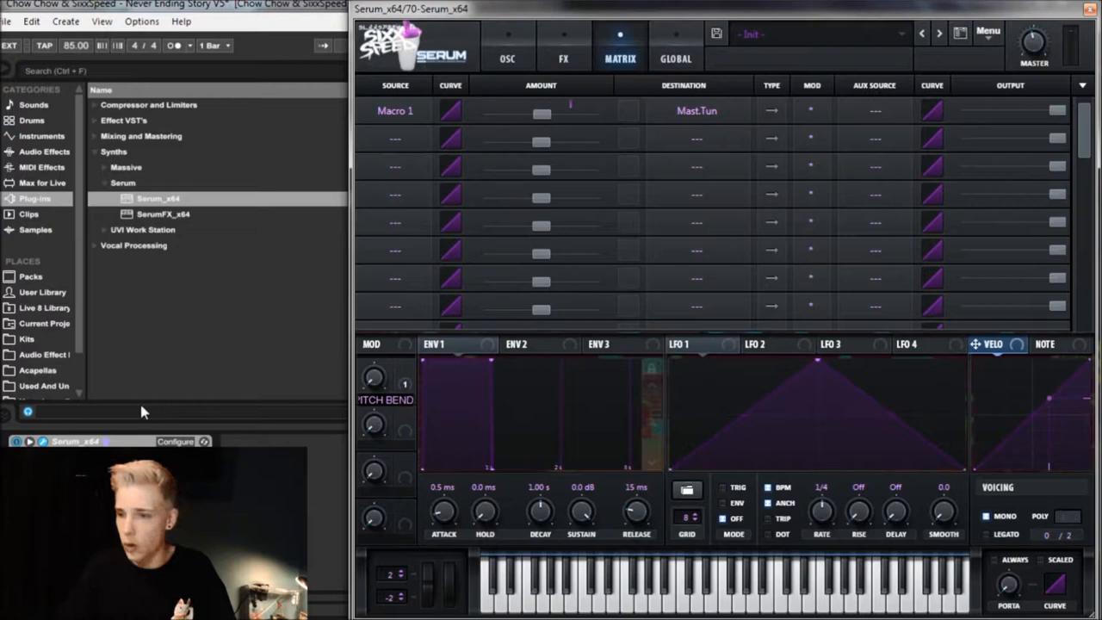
mouse_move(392, 365)
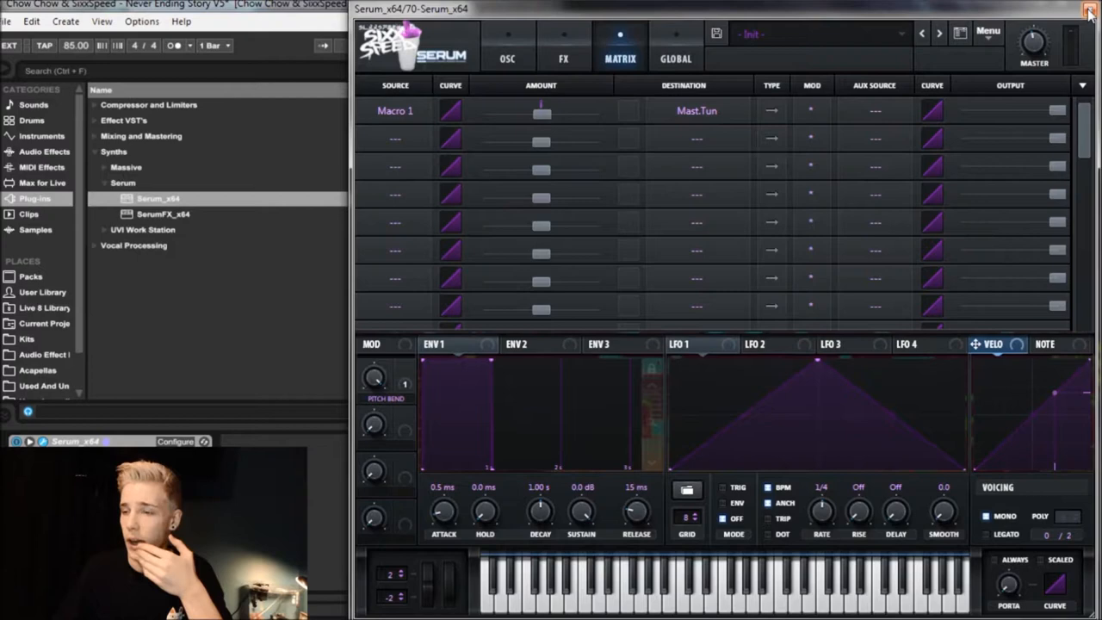
- Close Serum and show the Square bass (Dry) track's Pitch Bend automation lane
left_click(1090, 10)
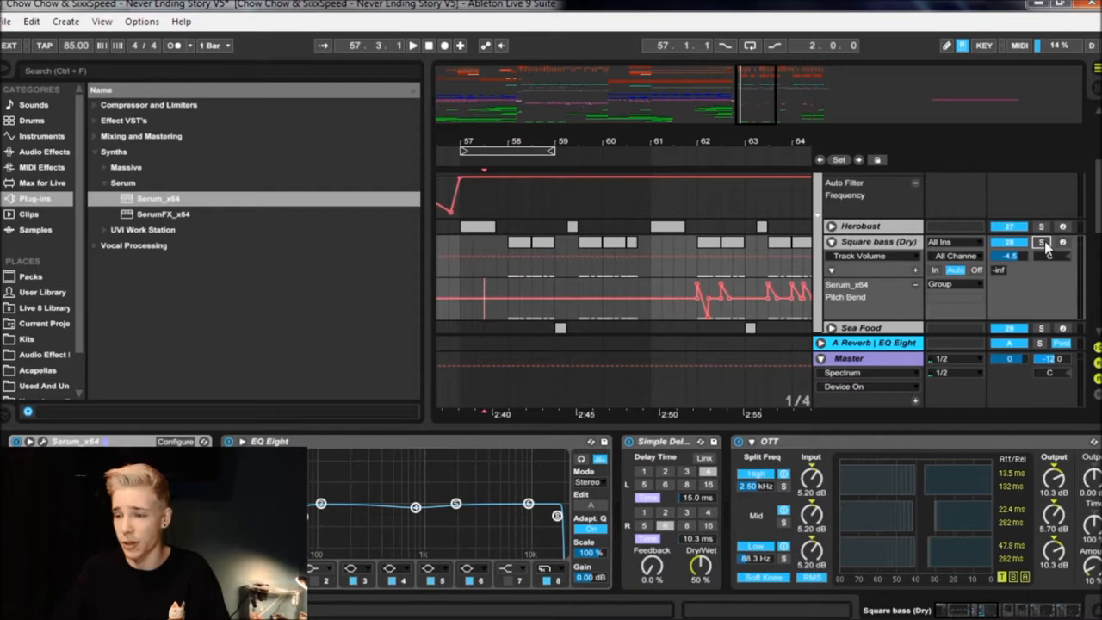
- Draw Pitch Bend automation that ramps up and drops back down around bars 56–63
left_click(414, 45)
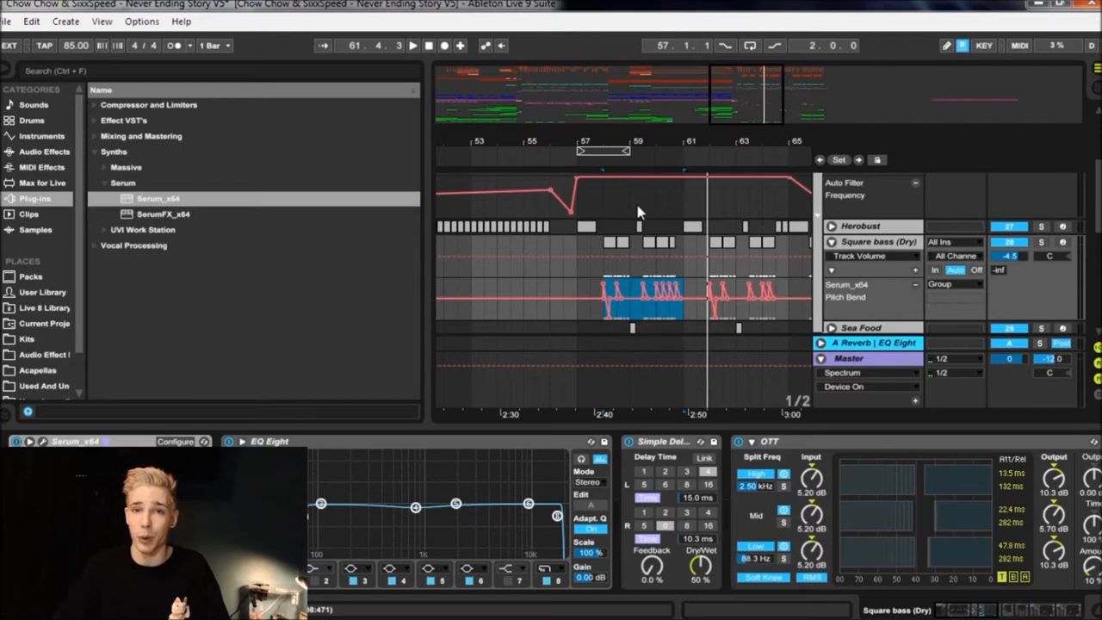
mouse_move(689, 258)
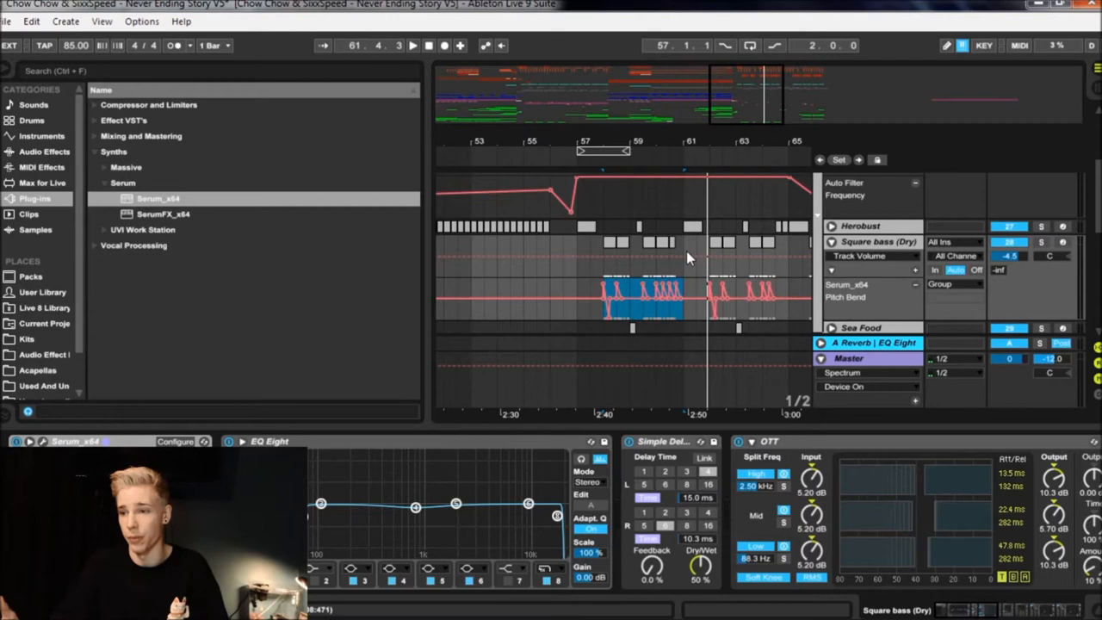